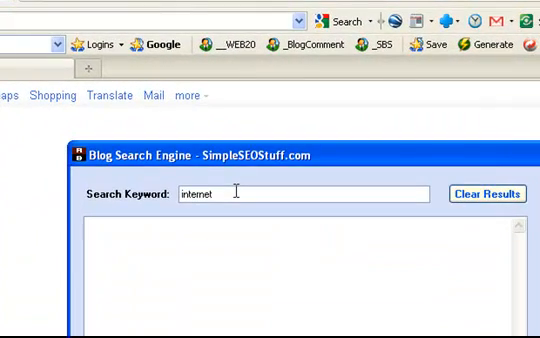
Enter "internet marketing" as the search keyword
{"action": "type", "text": "marketing"}
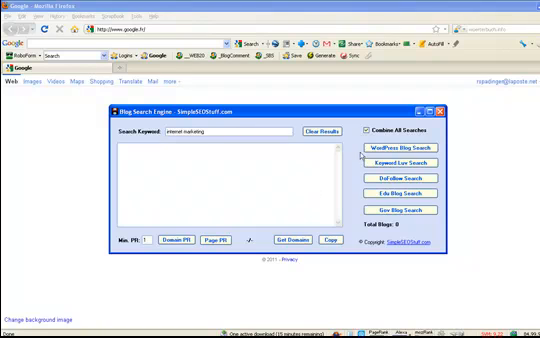
{"action": "mouse_move", "coordinate": [360, 152]}
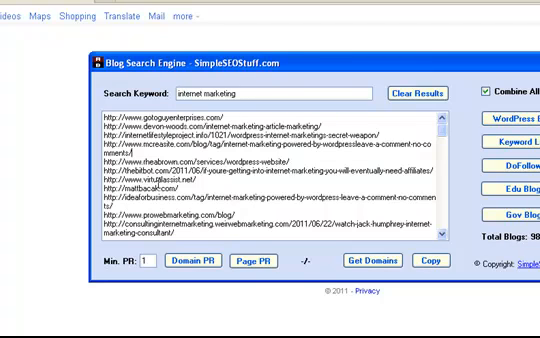
{"action": "mouse_move", "coordinate": [504, 178]}
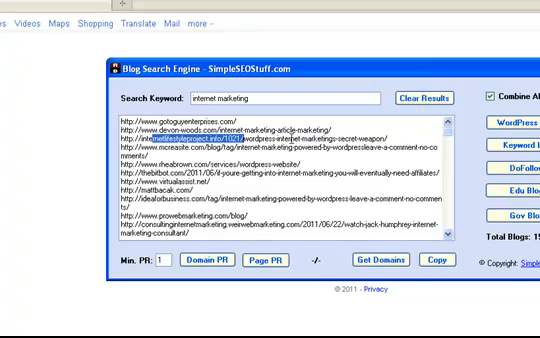
{"action": "mouse_move", "coordinate": [288, 190]}
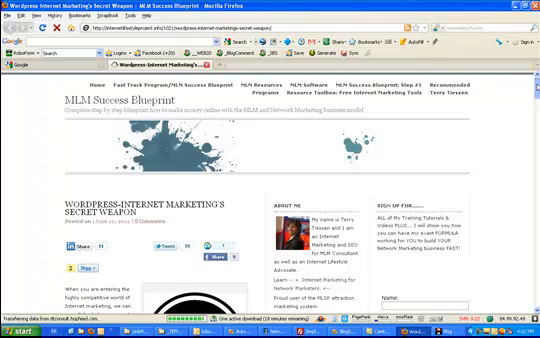
Scroll through the Wordpress-Internet Marketing's Secret Weapon post's comments down to the Leave a Reply form
{"action": "scroll", "scroll_direction": "down", "scroll_amount": 3}
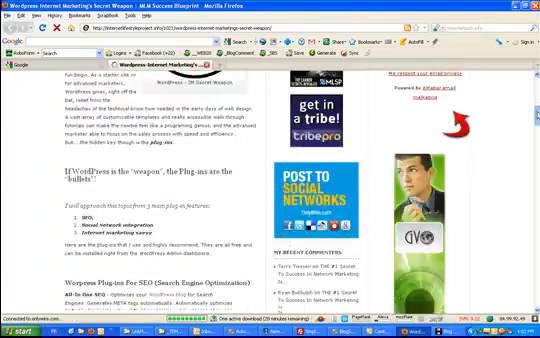
{"action": "scroll", "scroll_direction": "down", "scroll_amount": 3}
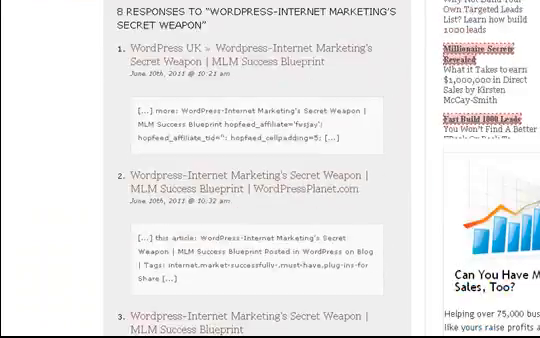
{"action": "scroll", "scroll_direction": "down", "scroll_amount": 3}
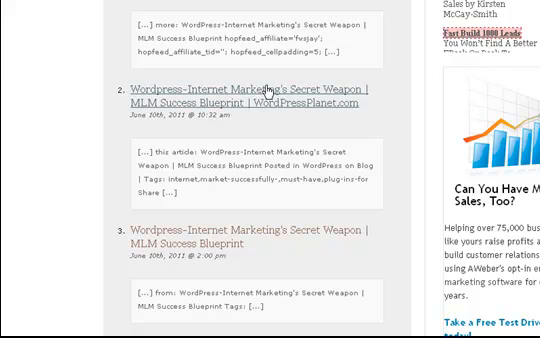
{"action": "mouse_move", "coordinate": [138, 104]}
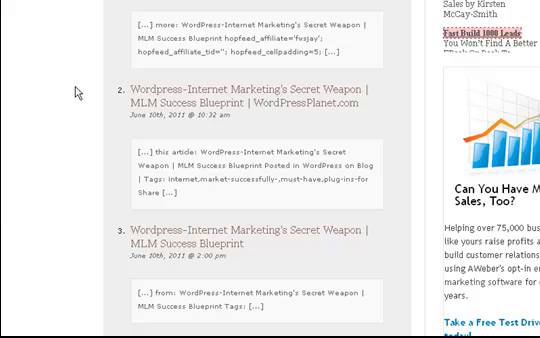
{"action": "scroll", "scroll_direction": "down", "scroll_amount": 3}
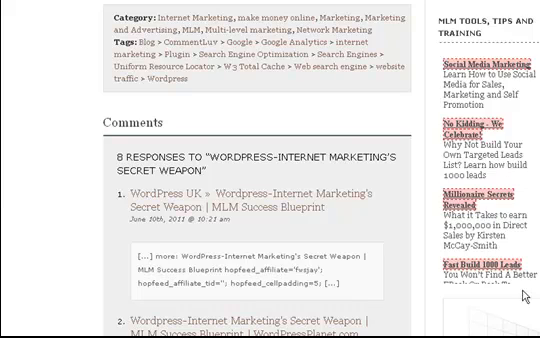
{"action": "scroll", "scroll_direction": "down", "scroll_amount": 3}
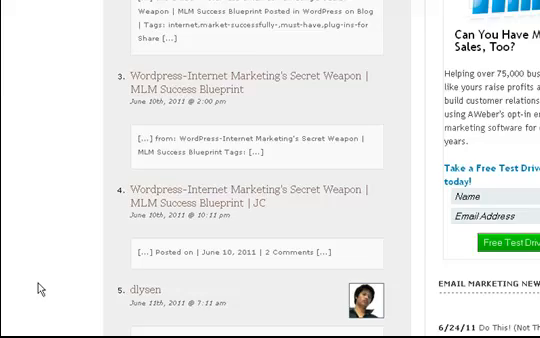
{"action": "scroll", "scroll_direction": "down", "scroll_amount": 3}
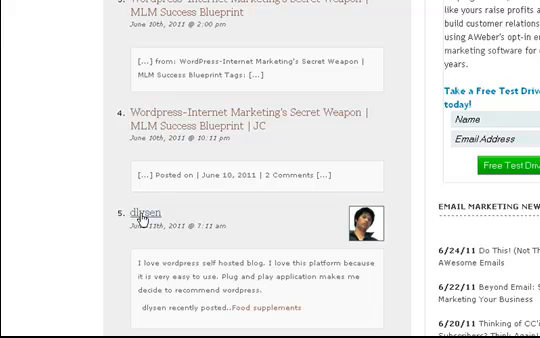
{"action": "scroll", "scroll_direction": "down", "scroll_amount": 3}
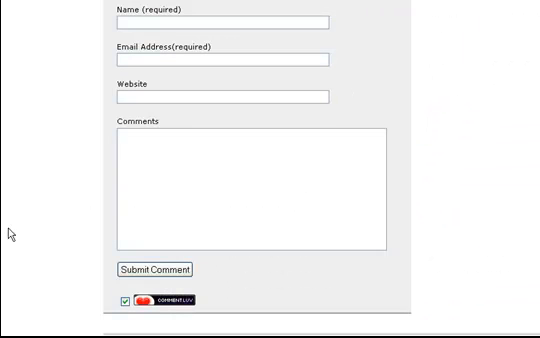
{"action": "mouse_move", "coordinate": [158, 304]}
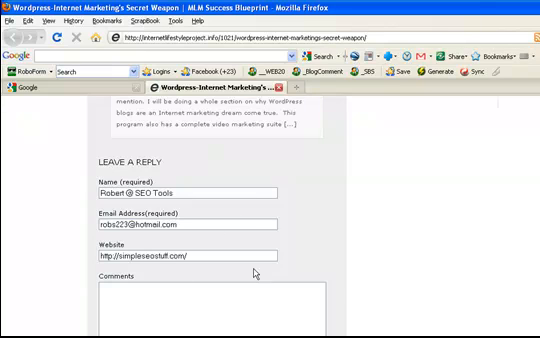
{"action": "mouse_move", "coordinate": [306, 276]}
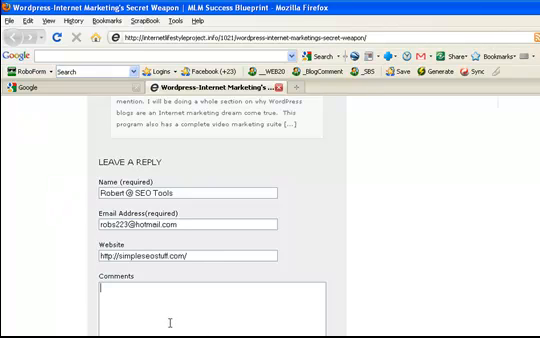
{"action": "scroll", "scroll_direction": "down", "scroll_amount": 3}
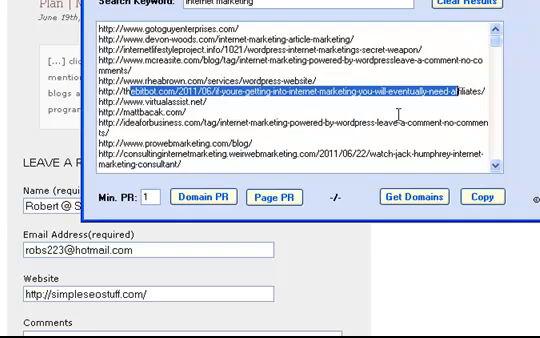
{"action": "mouse_move", "coordinate": [436, 98]}
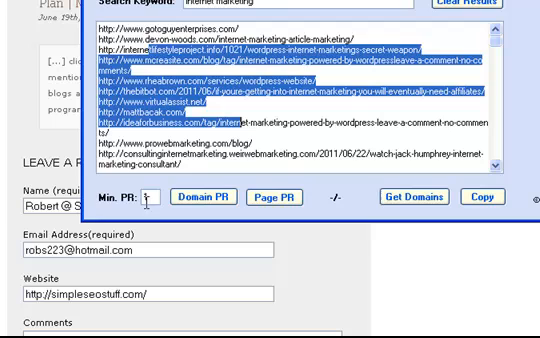
Filter the internet-marketing results to a minimum Page PR of 1 and review the URLs
{"action": "left_click", "coordinate": [146, 196]}
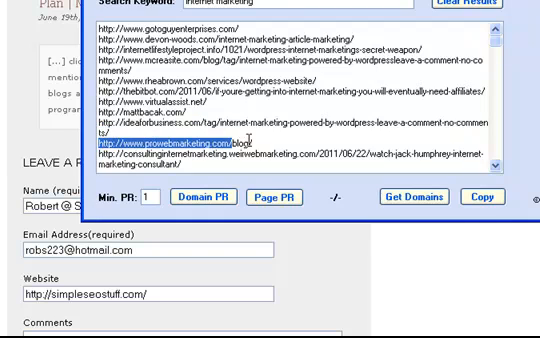
{"action": "mouse_move", "coordinate": [36, 236]}
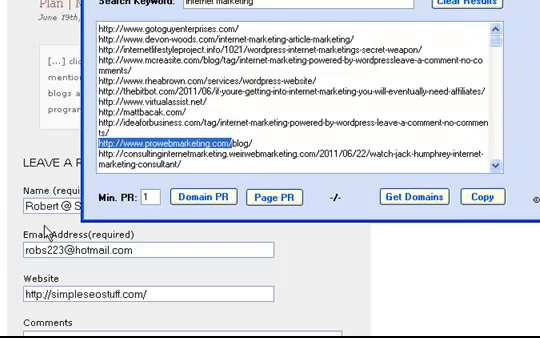
{"action": "mouse_move", "coordinate": [128, 204]}
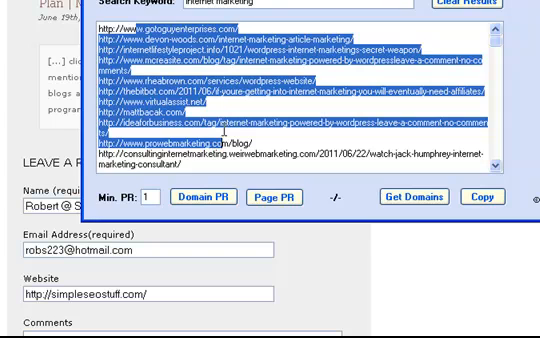
{"action": "mouse_move", "coordinate": [496, 48]}
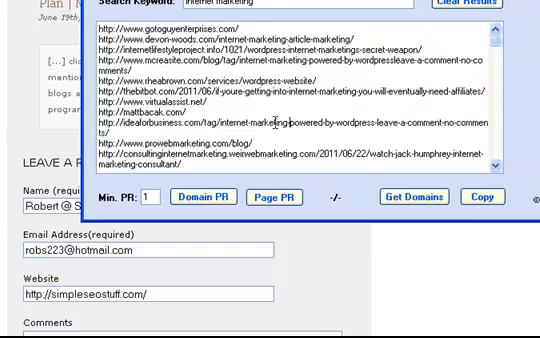
{"action": "mouse_move", "coordinate": [258, 112]}
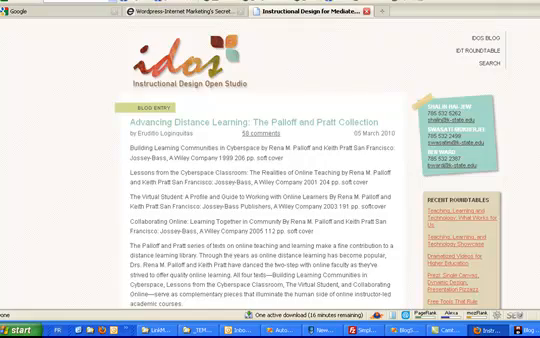
Scroll through the distance learning post down to its reader comments and comment form
{"action": "scroll", "scroll_direction": "down", "scroll_amount": 3}
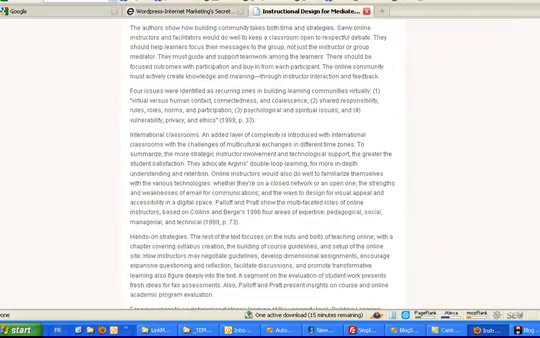
{"action": "scroll", "scroll_direction": "down", "scroll_amount": 3}
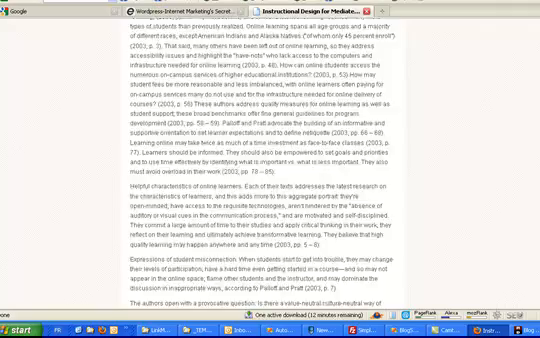
{"action": "scroll", "scroll_direction": "down", "scroll_amount": 3}
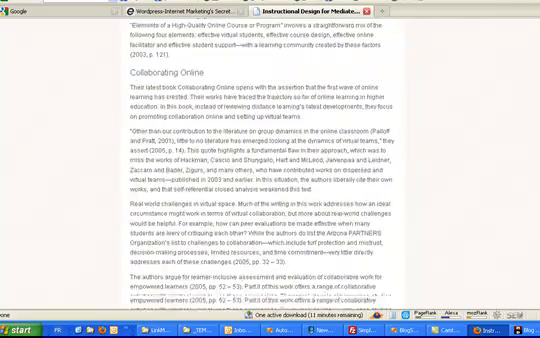
{"action": "scroll", "scroll_direction": "down", "scroll_amount": 3}
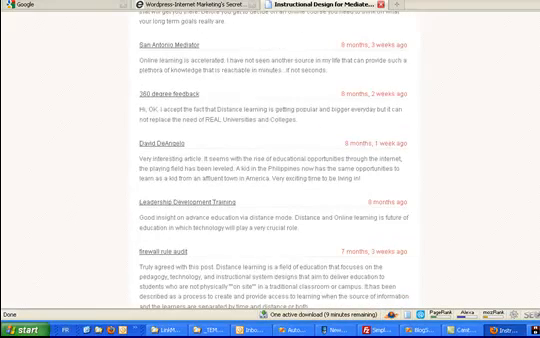
{"action": "scroll", "scroll_direction": "down", "scroll_amount": 3}
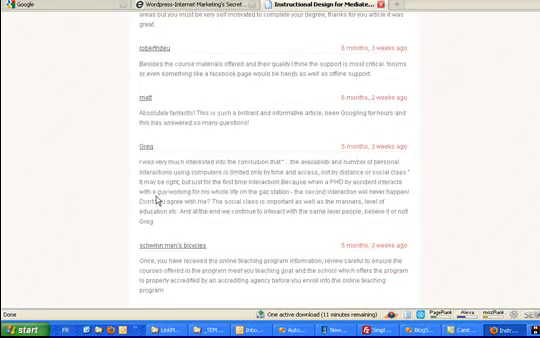
{"action": "scroll", "scroll_direction": "down", "scroll_amount": 3}
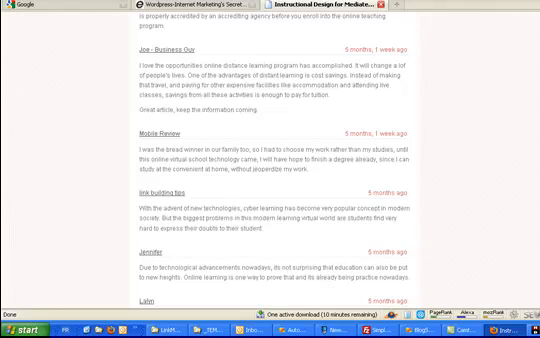
{"action": "scroll", "scroll_direction": "down", "scroll_amount": 3}
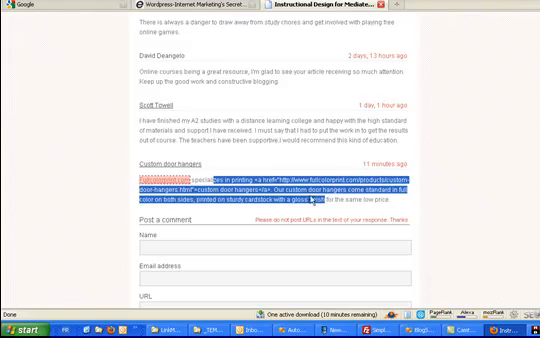
Highlight the last reader comment's text above the comment form
{"action": "scroll", "scroll_direction": "down", "scroll_amount": 3}
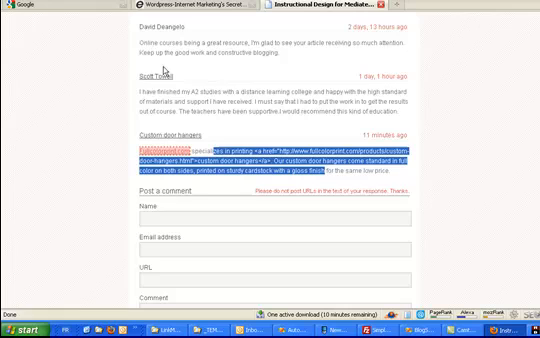
{"action": "scroll", "scroll_direction": "up", "scroll_amount": 3}
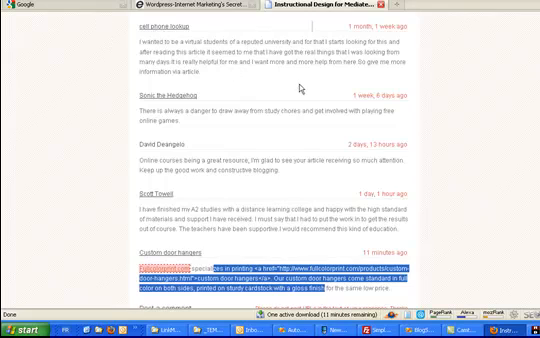
{"action": "scroll", "scroll_direction": "down", "scroll_amount": 3}
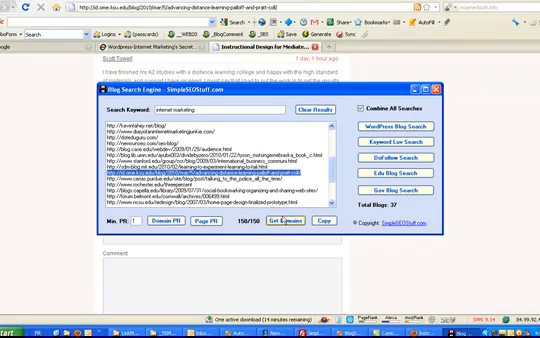
Use Get Domains to strip the distance learning URLs down to bare domains
{"action": "scroll", "scroll_direction": "down", "scroll_amount": 3}
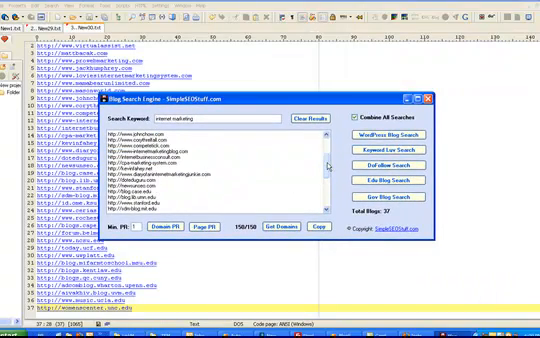
{"action": "mouse_move", "coordinate": [340, 104]}
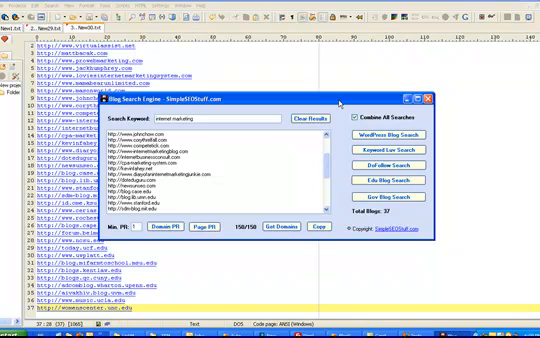